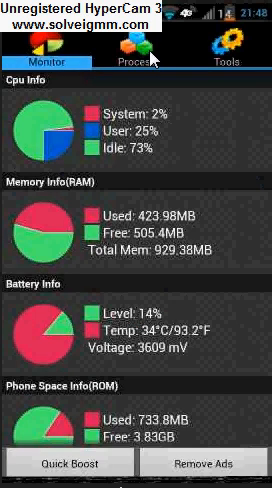
- Switch from the system monitor to the running-process list, then leave to the app drawer
click(136, 62)
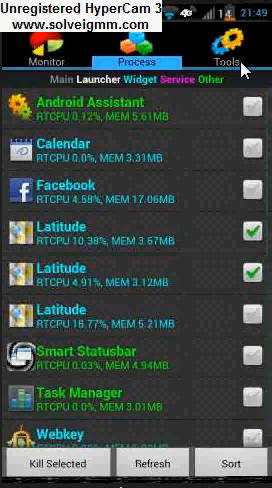
click(230, 48)
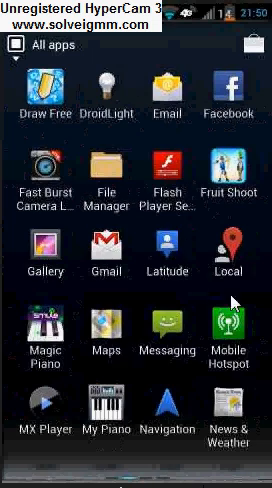
- Swipe through Smart Statusbar's general settings such as start-on-boot and gesture sensitivity
scroll(left, 3)
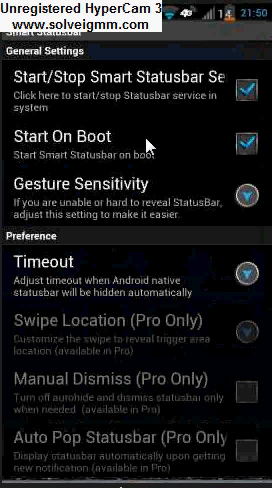
mouse_move(250, 28)
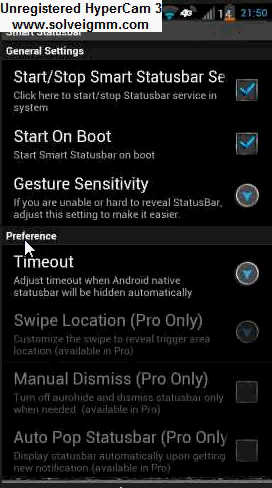
mouse_move(24, 248)
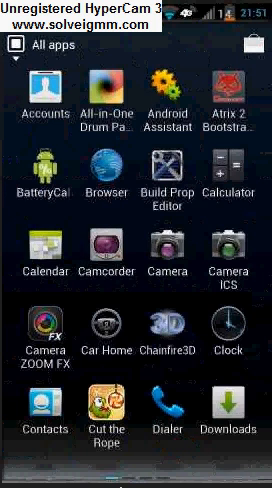
- Scroll the app drawer to reach Fruit Shooting and show its title screen
scroll(down, 3)
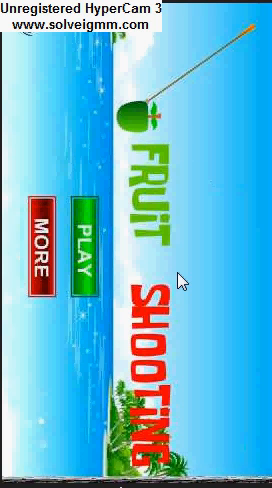
mouse_move(180, 280)
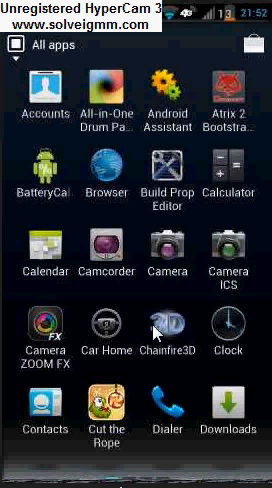
mouse_move(232, 292)
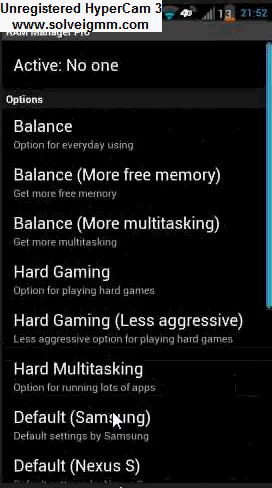
- Scroll RAM Manager Pro's options to show the Balance, Hard Gaming and Default profiles
scroll(down, 3)
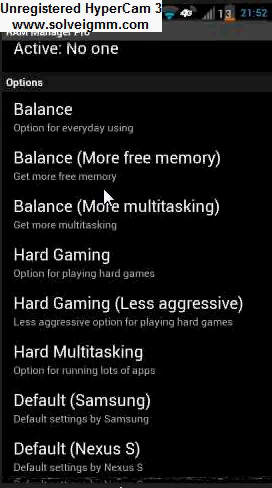
mouse_move(112, 200)
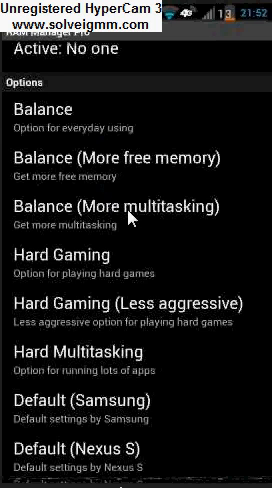
mouse_move(232, 248)
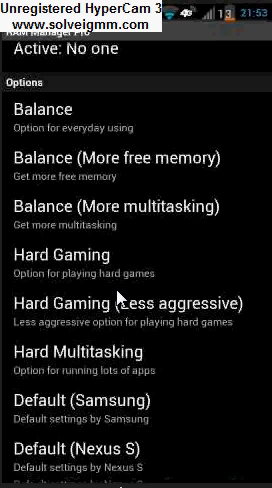
mouse_move(176, 288)
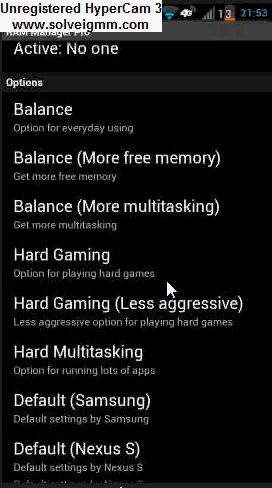
mouse_move(172, 300)
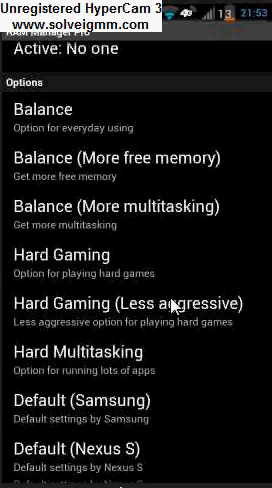
scroll(down, 3)
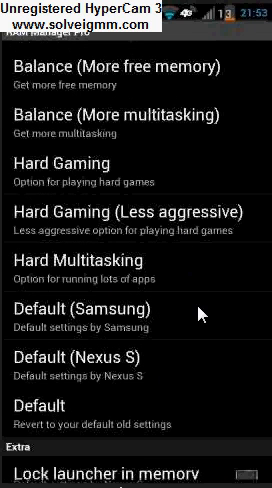
- Scroll to the Extra section and view the MemTotal, MemFree and Cached readout
scroll(down, 3)
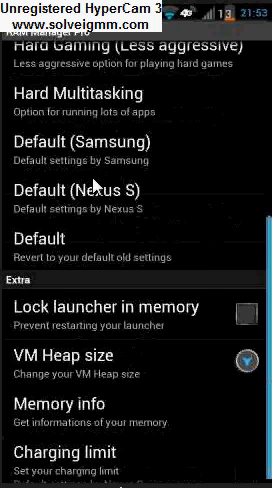
mouse_move(156, 268)
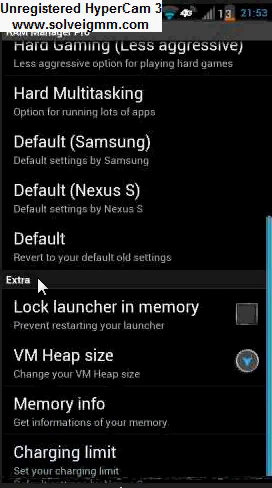
mouse_move(50, 300)
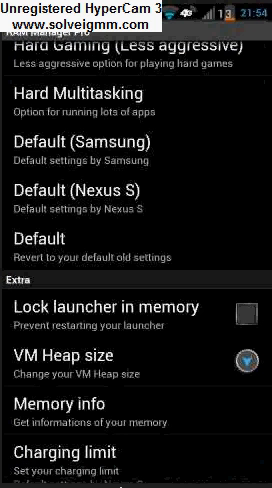
mouse_move(156, 464)
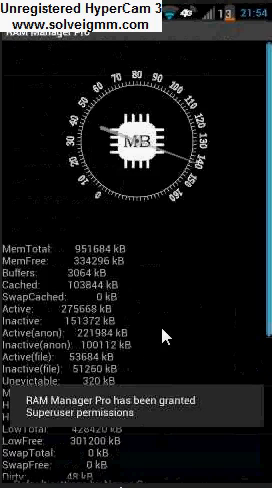
scroll(down, 3)
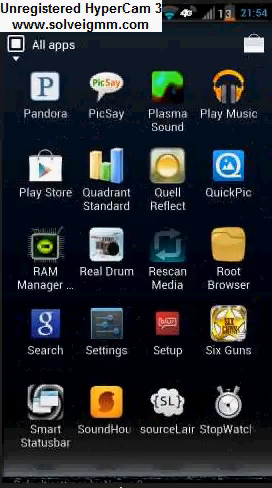
scroll(down, 3)
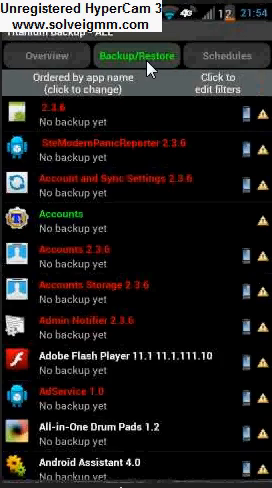
- Scroll down Titanium Backup's list of installed apps with no backup yet, reaching Gmail
scroll(down, 3)
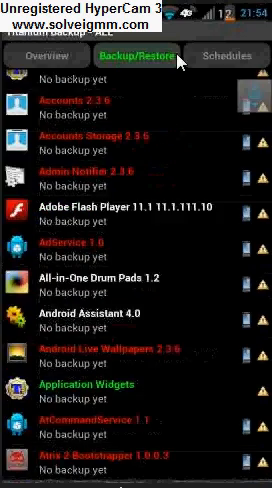
scroll(down, 3)
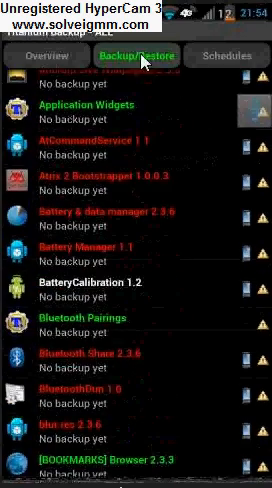
scroll(down, 3)
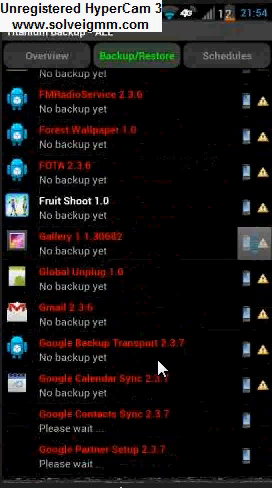
scroll(down, 3)
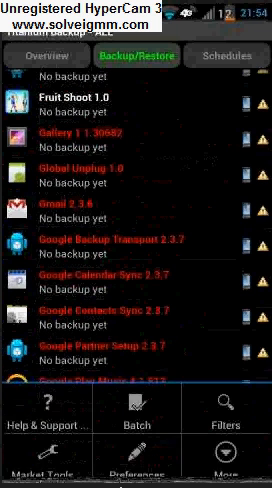
mouse_move(108, 330)
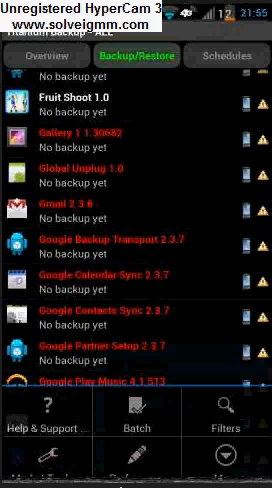
scroll(down, 3)
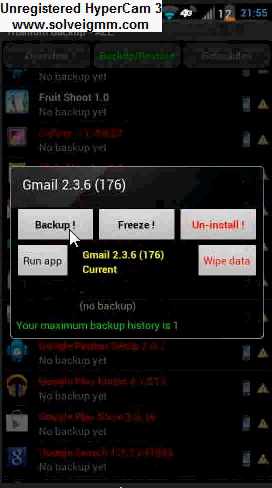
mouse_move(160, 228)
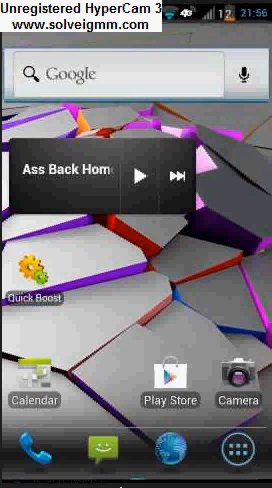
mouse_move(224, 350)
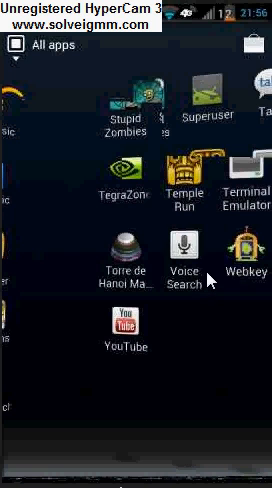
mouse_move(226, 256)
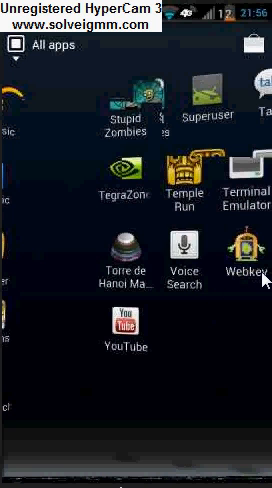
mouse_move(180, 348)
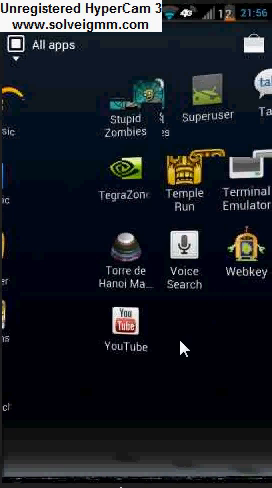
mouse_move(124, 412)
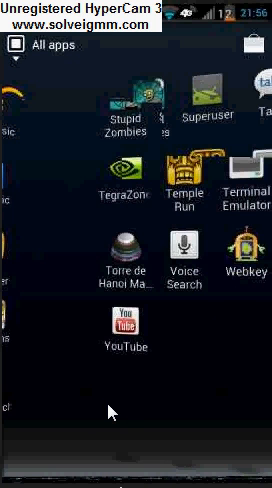
- Swipe the app drawer to the page showing WebKey and Titanium Backup
scroll(left, 3)
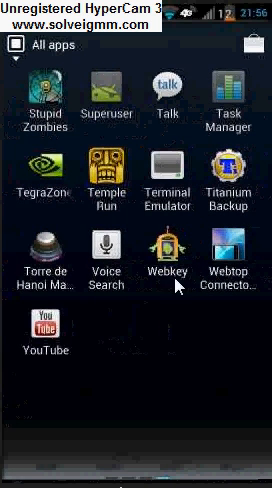
mouse_move(204, 332)
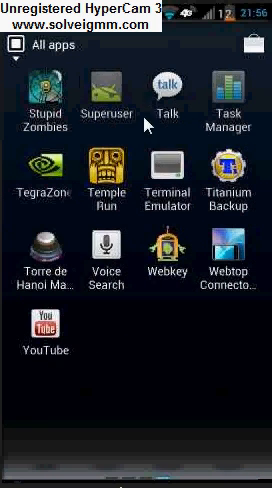
mouse_move(156, 390)
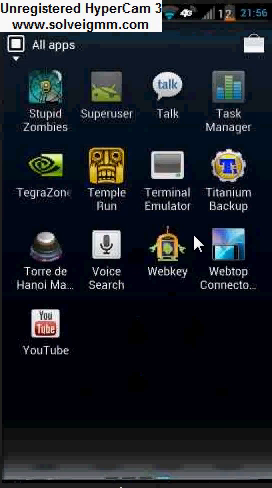
mouse_move(116, 396)
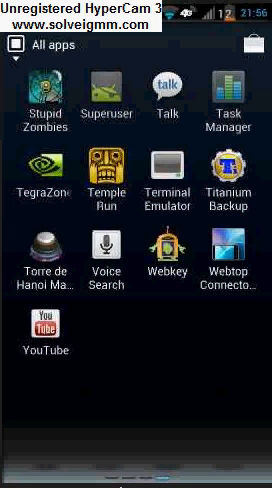
mouse_move(196, 92)
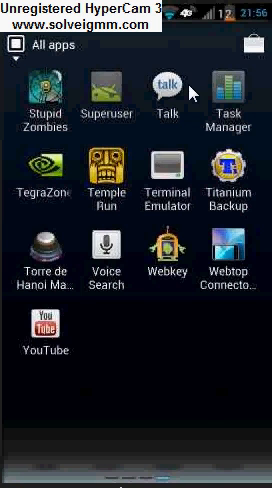
mouse_move(208, 432)
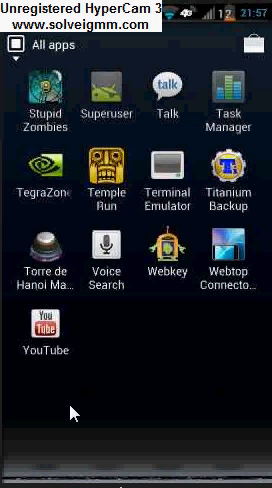
mouse_move(72, 412)
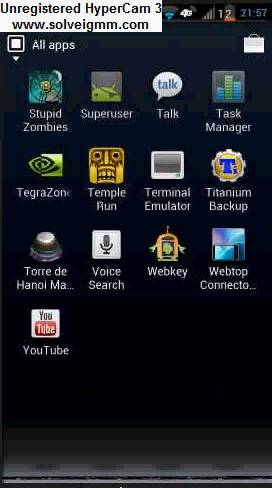